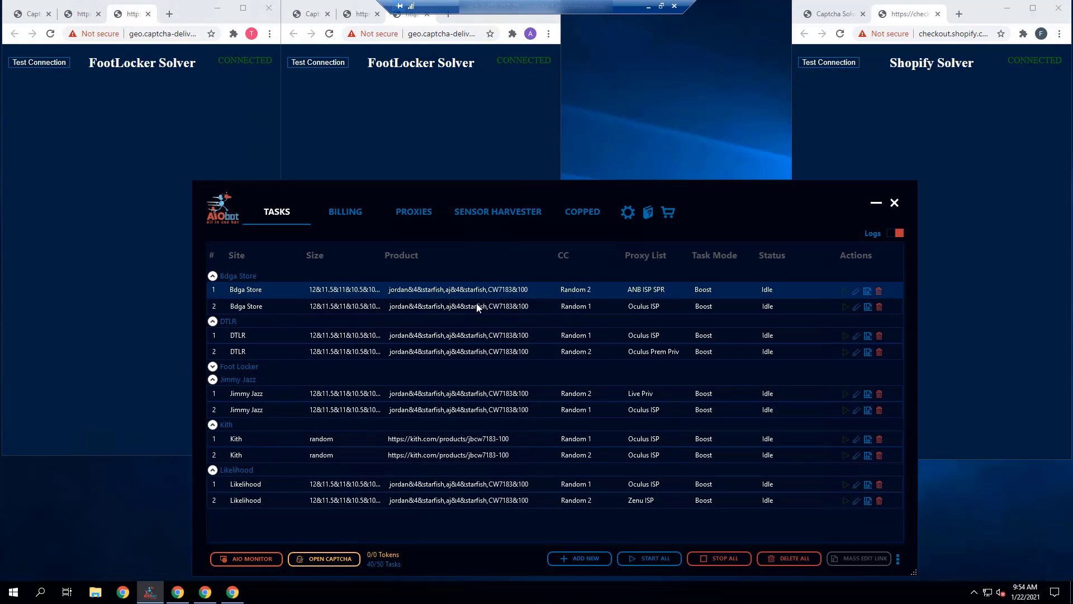
Step: Set both Bodega tasks' delay to 4500 ms via Mass Selected Tasks Delay Edit
right_click(458, 306)
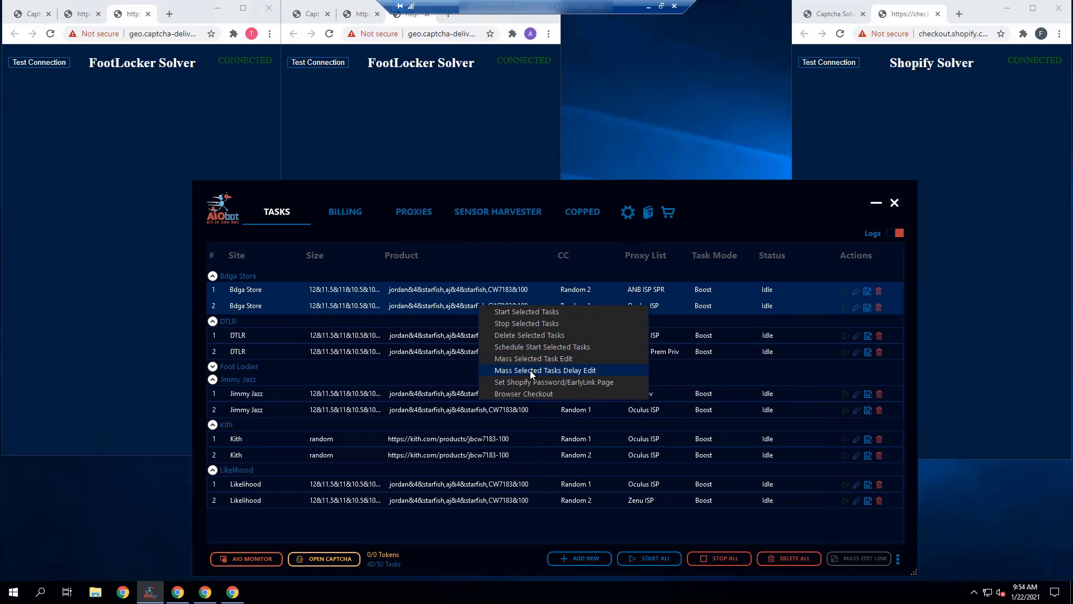
click(544, 370)
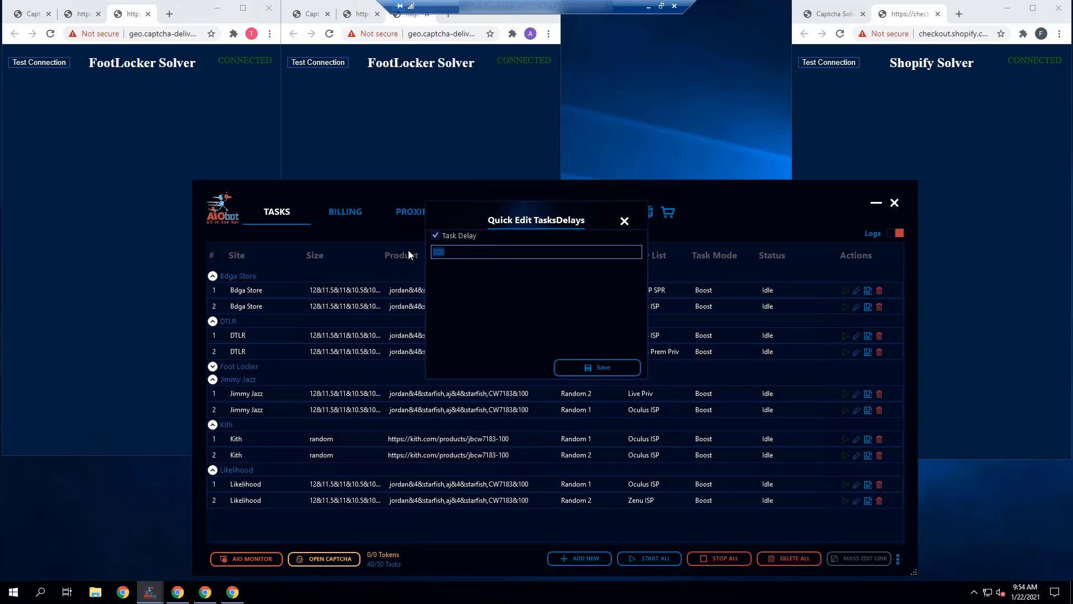
text(4500)
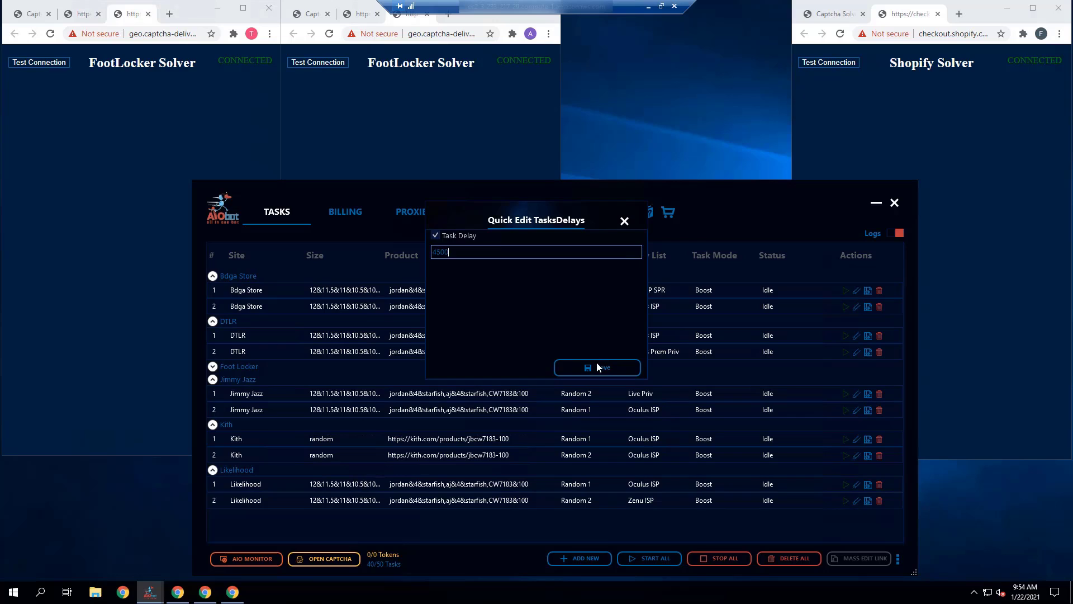
click(595, 368)
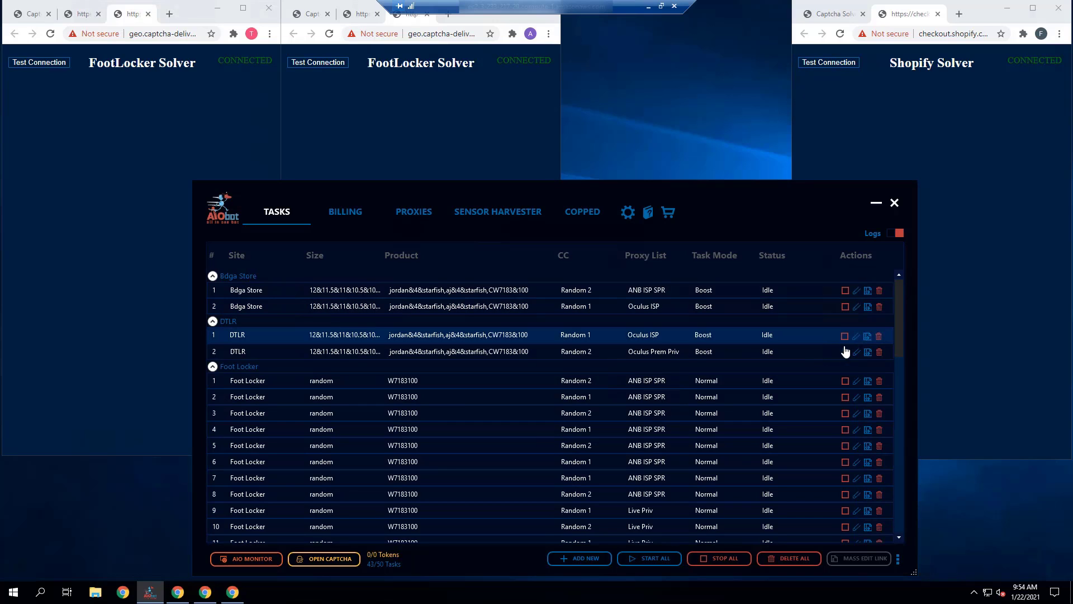
Step: Set both DTLR tasks' delay, first entering 1000 then correcting it to 10000 ms
scroll(down, 3)
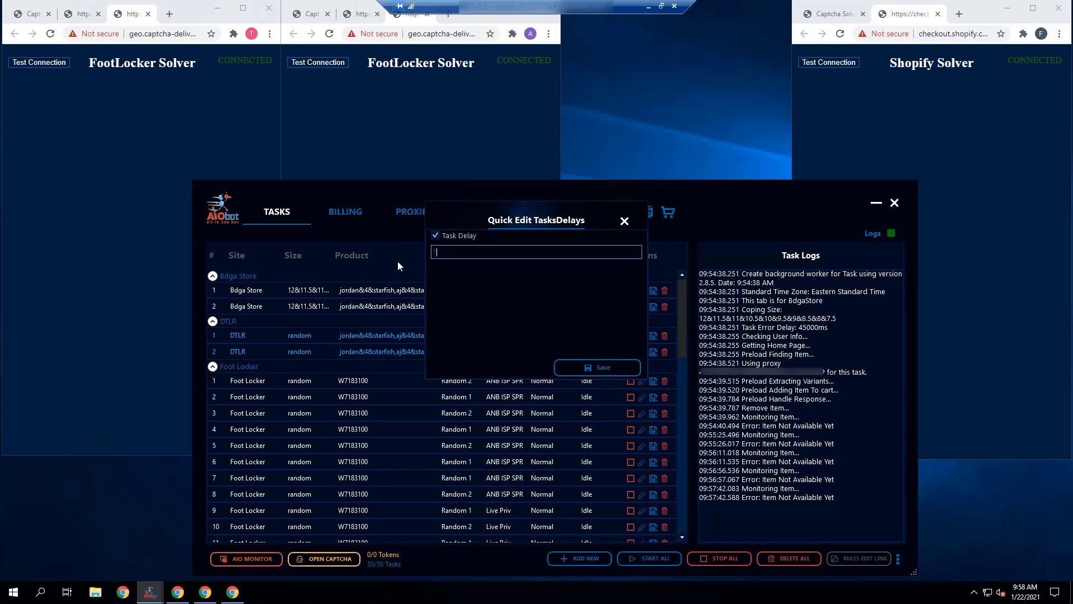
text(1000)
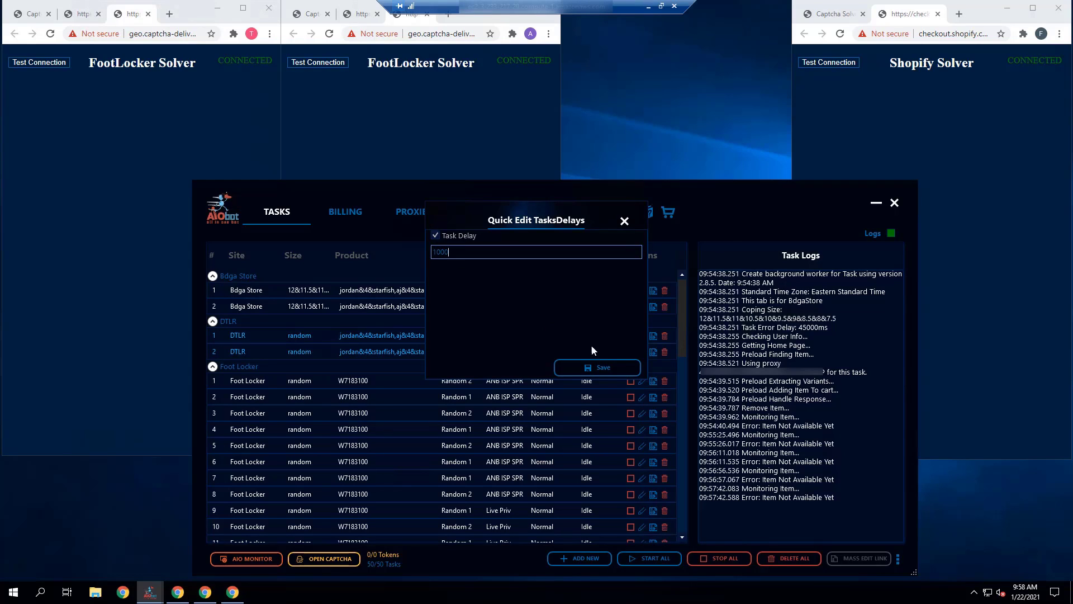
click(595, 367)
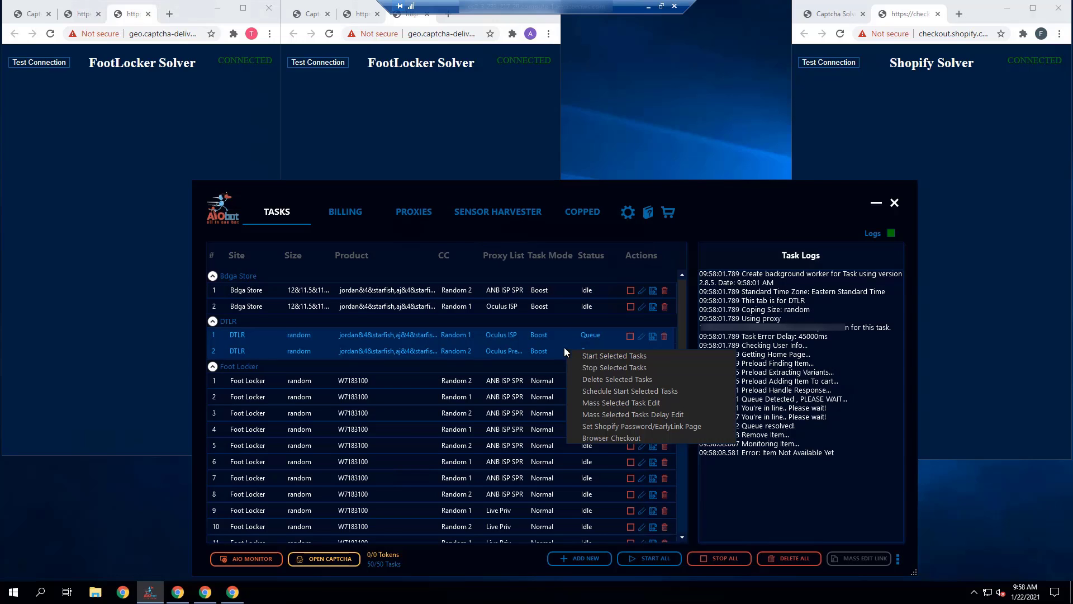
click(633, 413)
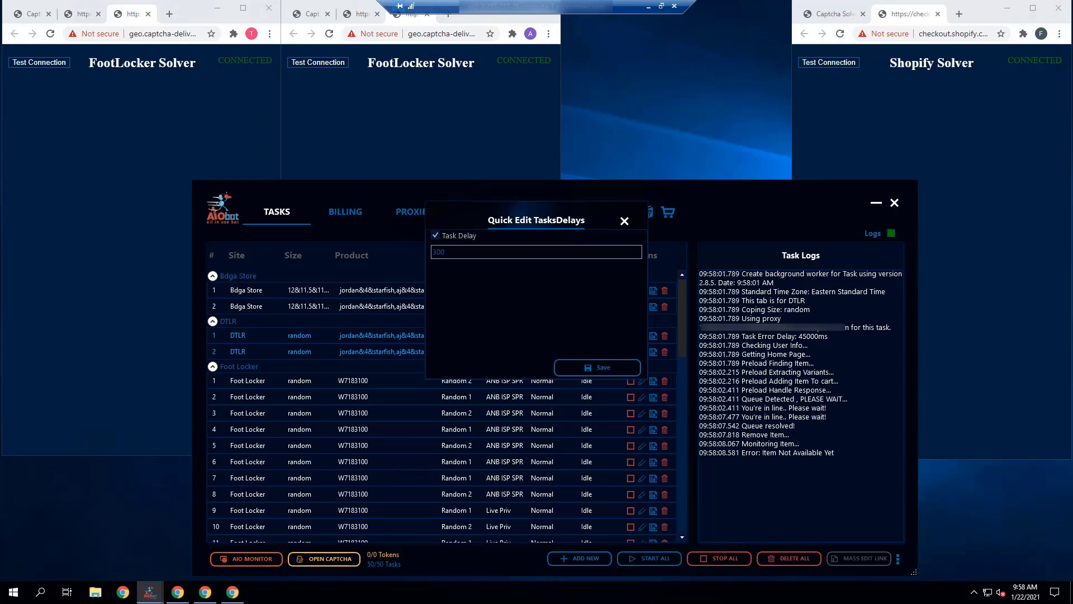
text(10000)
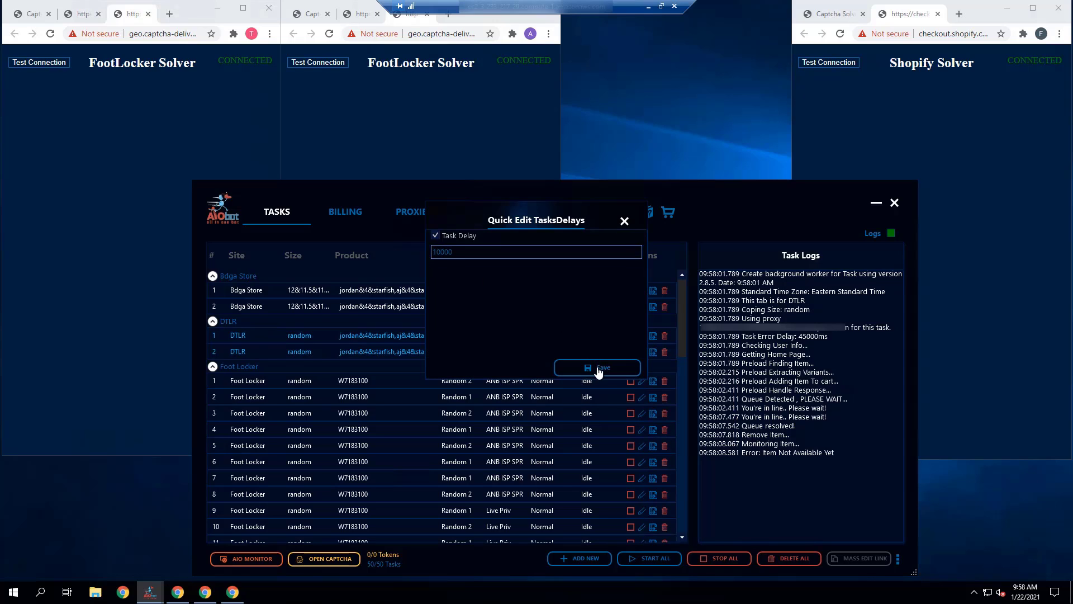
click(597, 368)
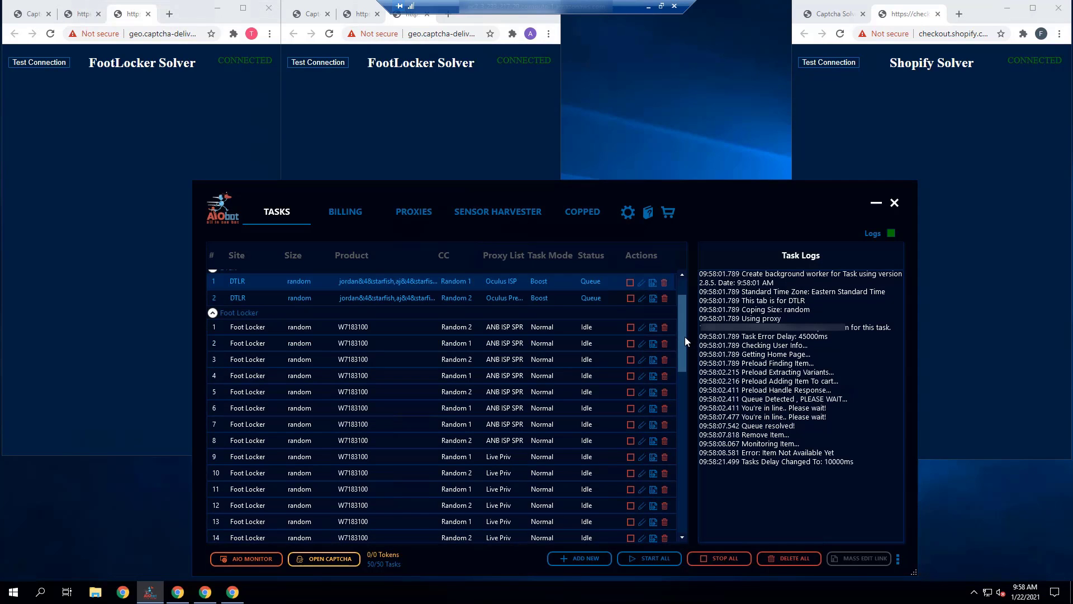
Step: Save a new delay for the Jimmy Jazz tasks
scroll(down, 3)
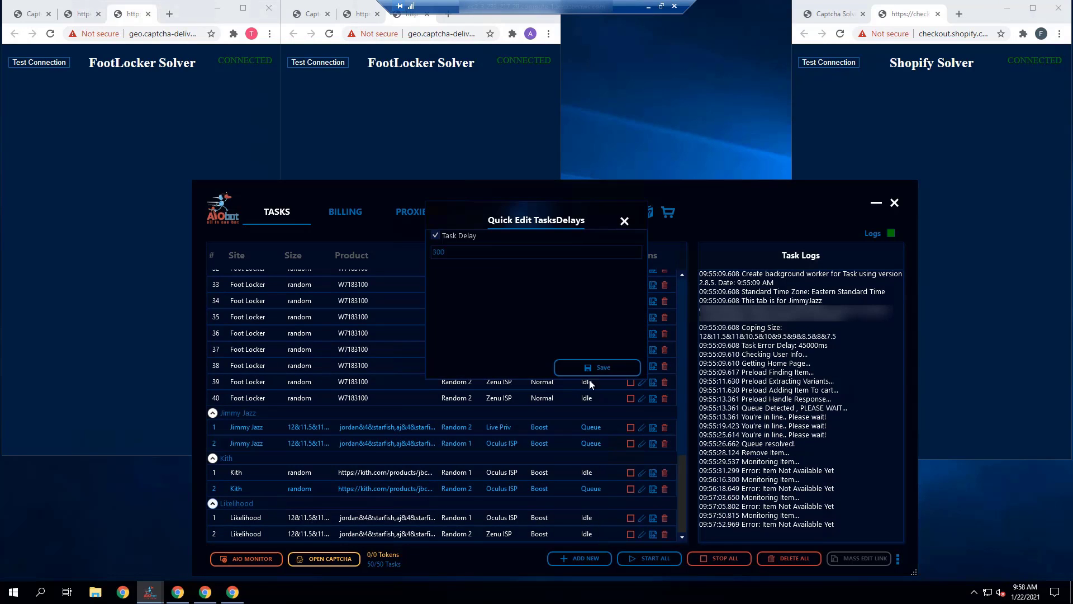
text(1000)
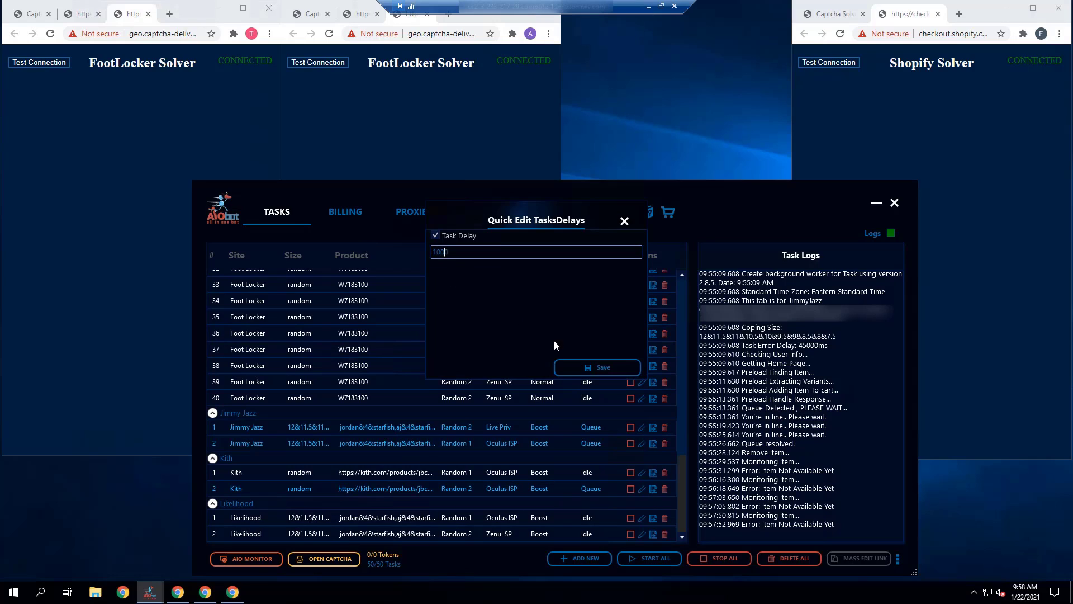
click(597, 367)
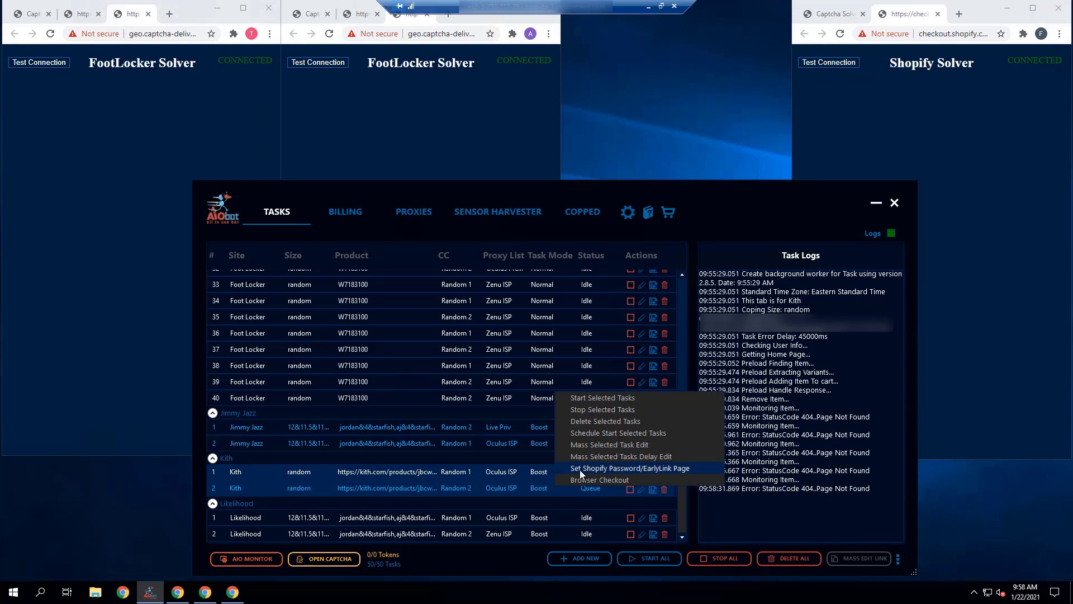
Step: Set the Kith tasks' delay to 10000 ms and save a new delay for the Likelihood tasks
click(620, 456)
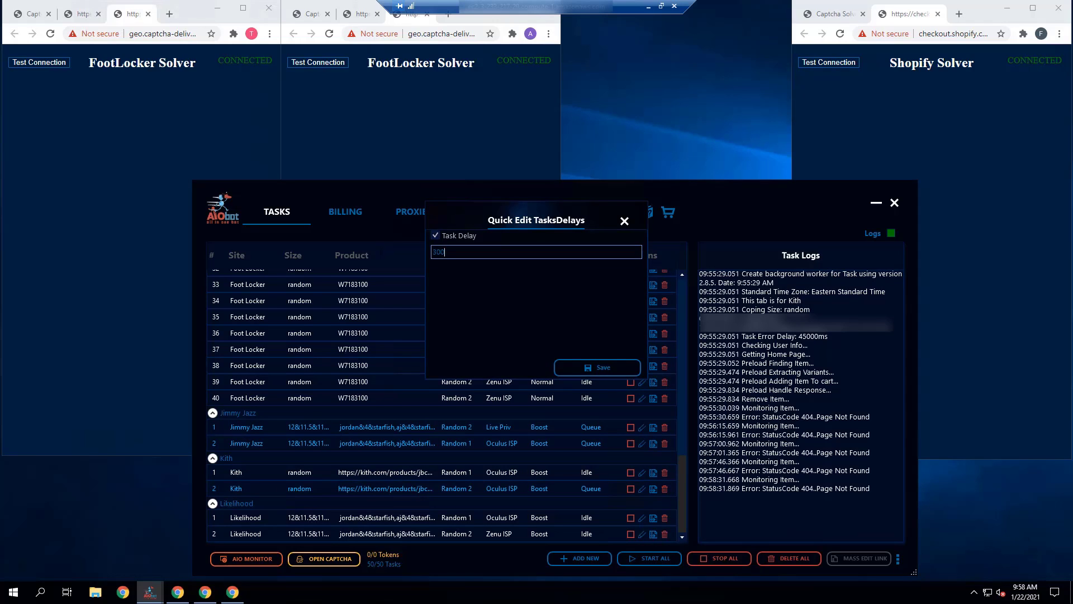
text(10000)
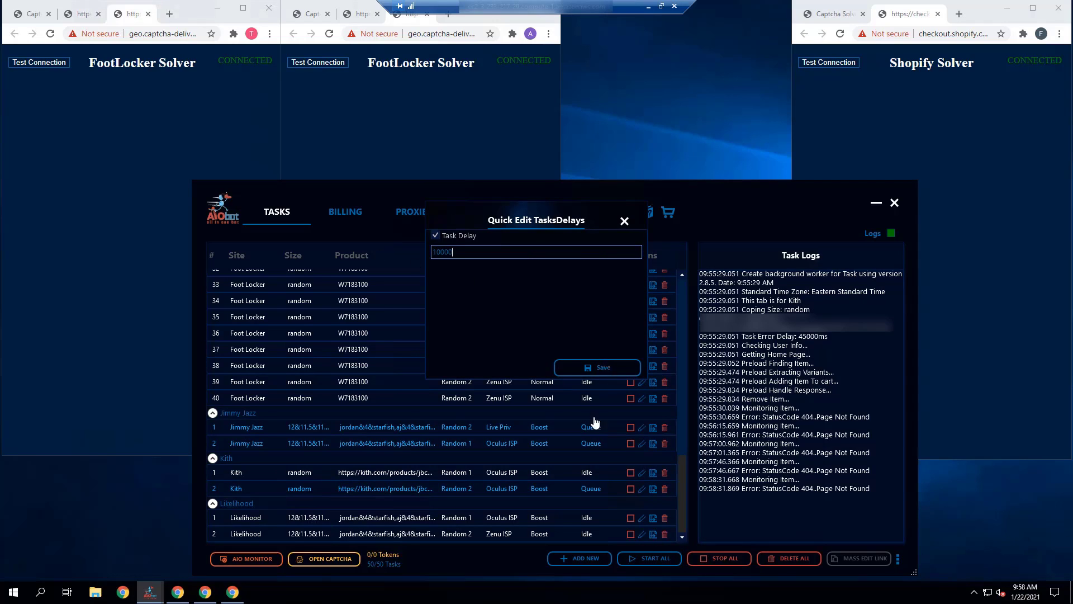
click(596, 366)
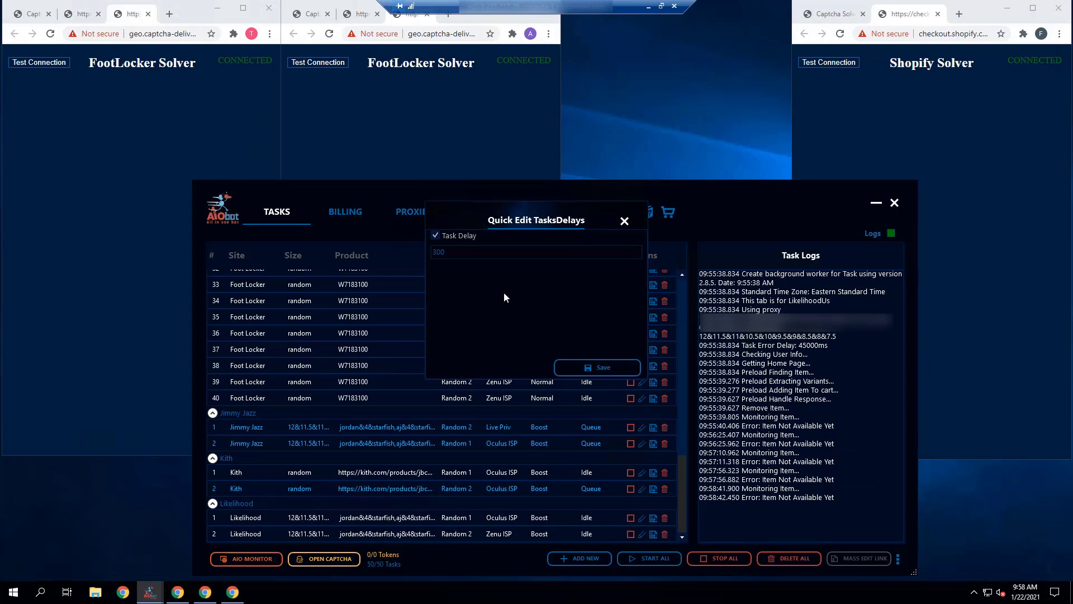
text(1000)
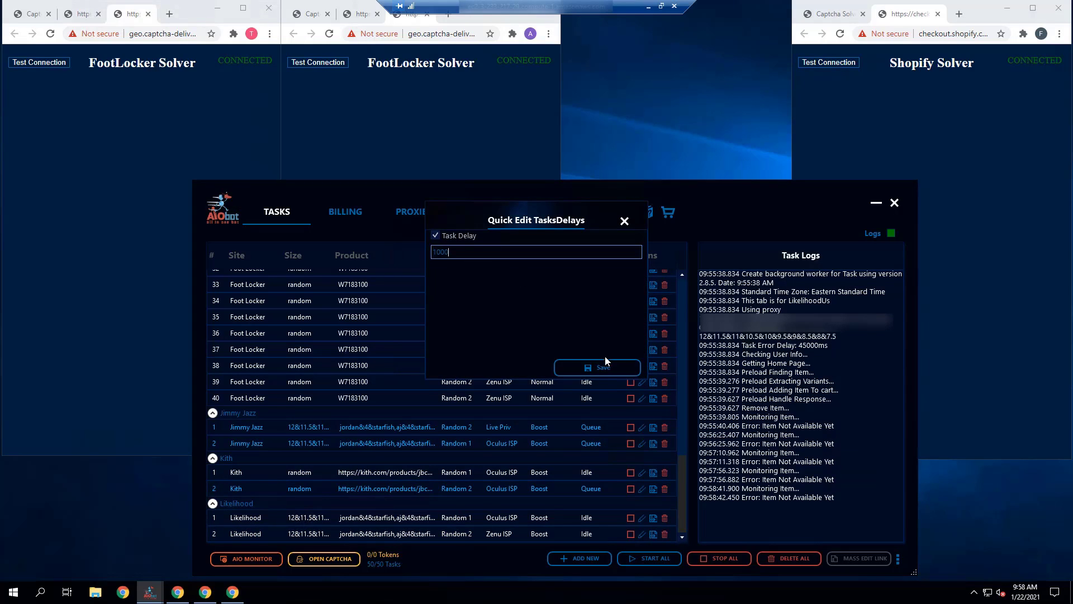
click(596, 367)
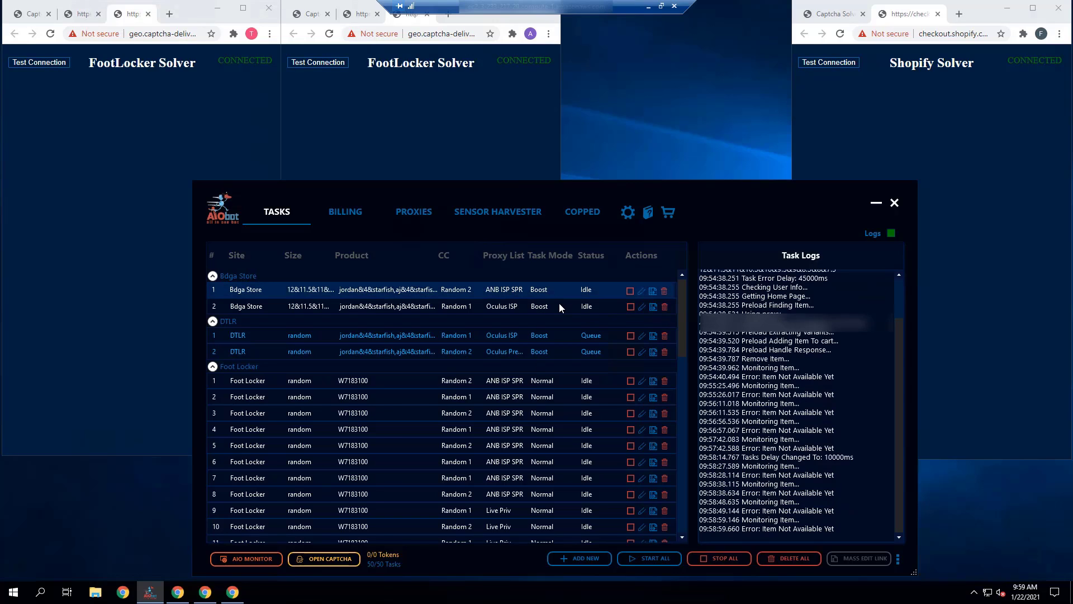
Step: Set the Bodega tasks' delay to 5000 ms via the bulk delay editor
right_click(559, 307)
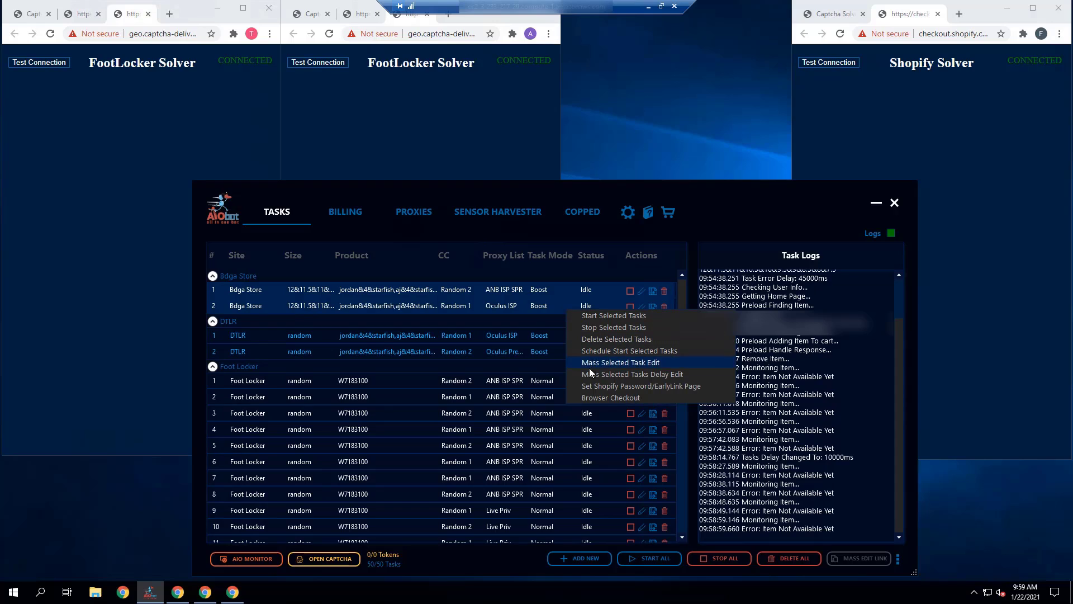
click(633, 374)
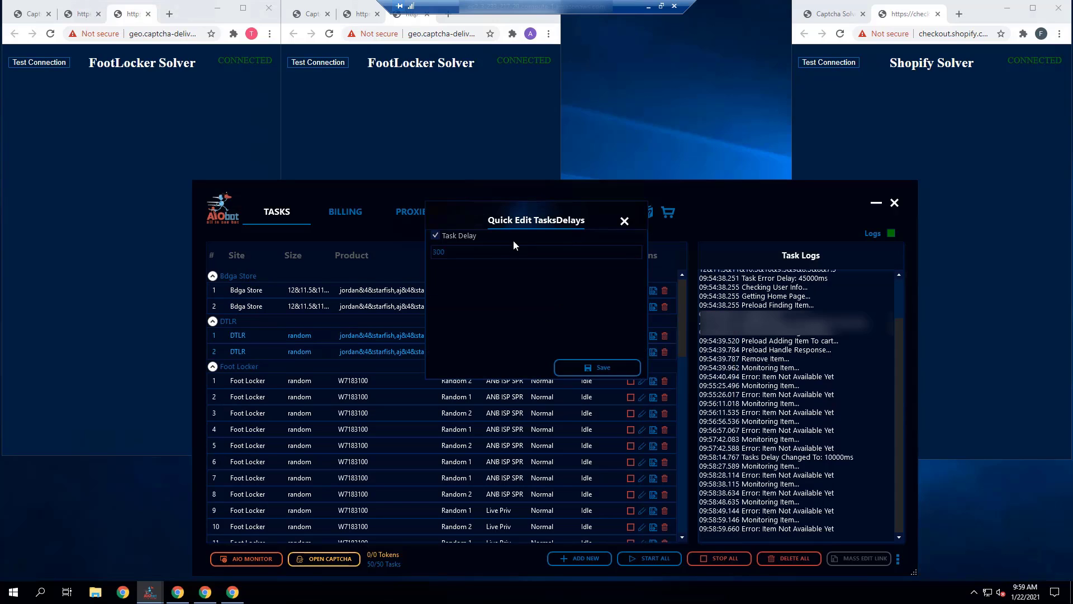
text(50)
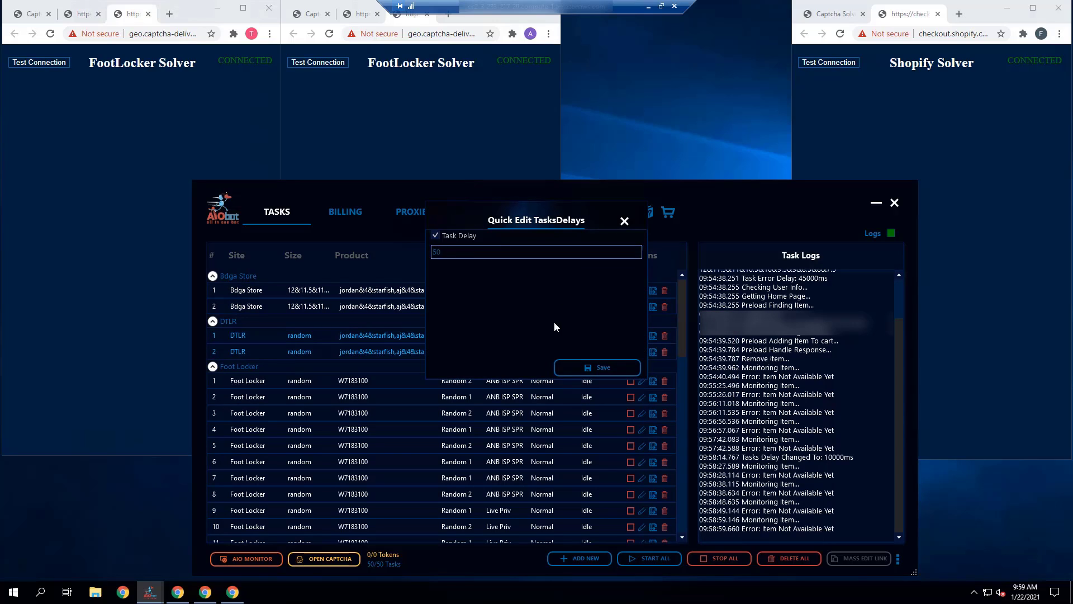
text(5000)
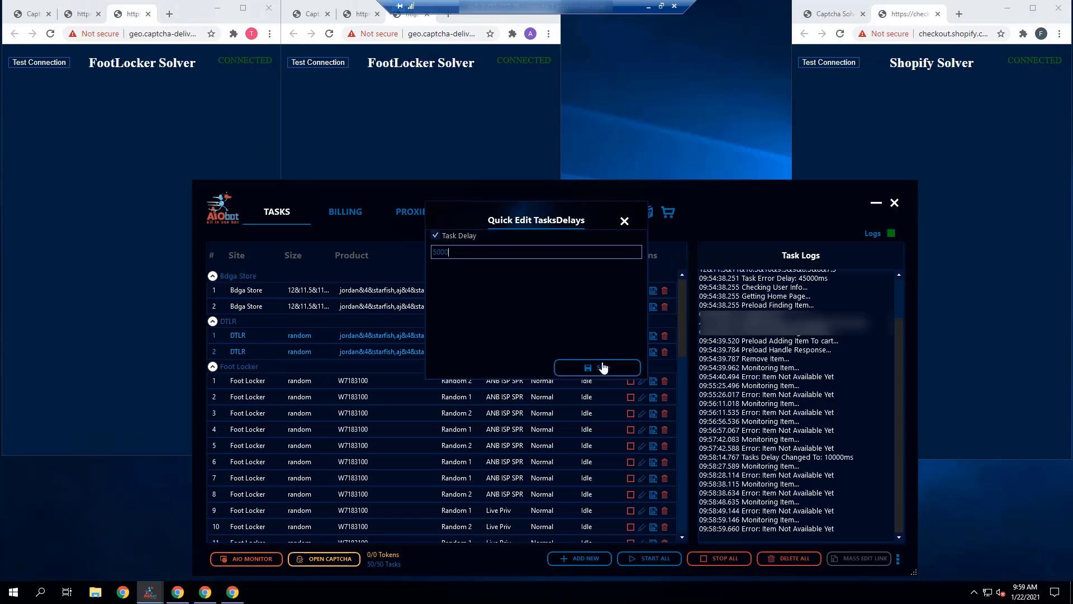
click(597, 368)
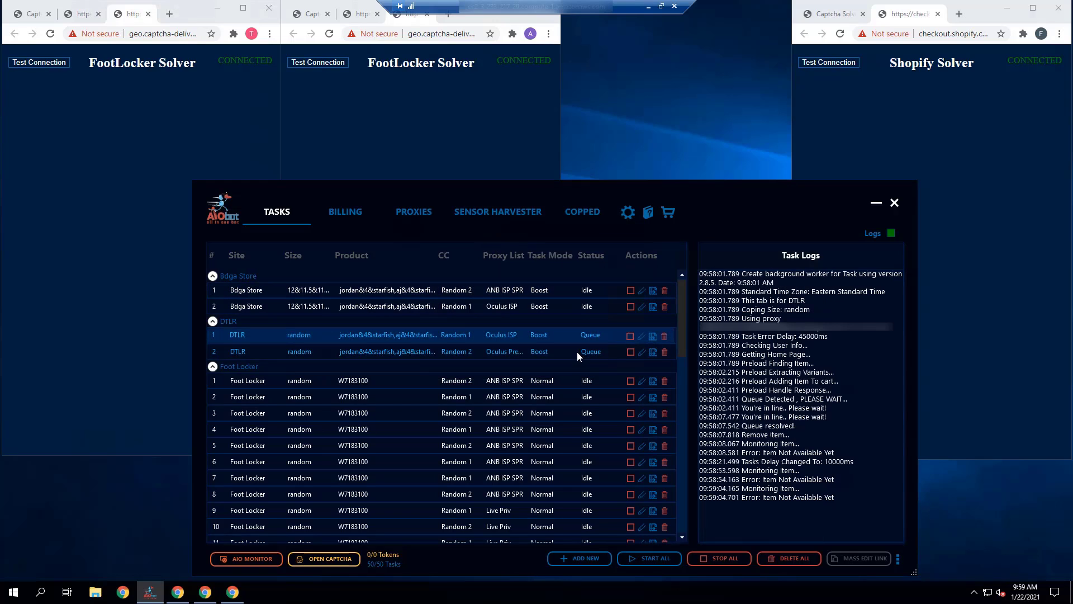
Step: Apply the 5000 ms delay to the DTLR tasks
right_click(590, 351)
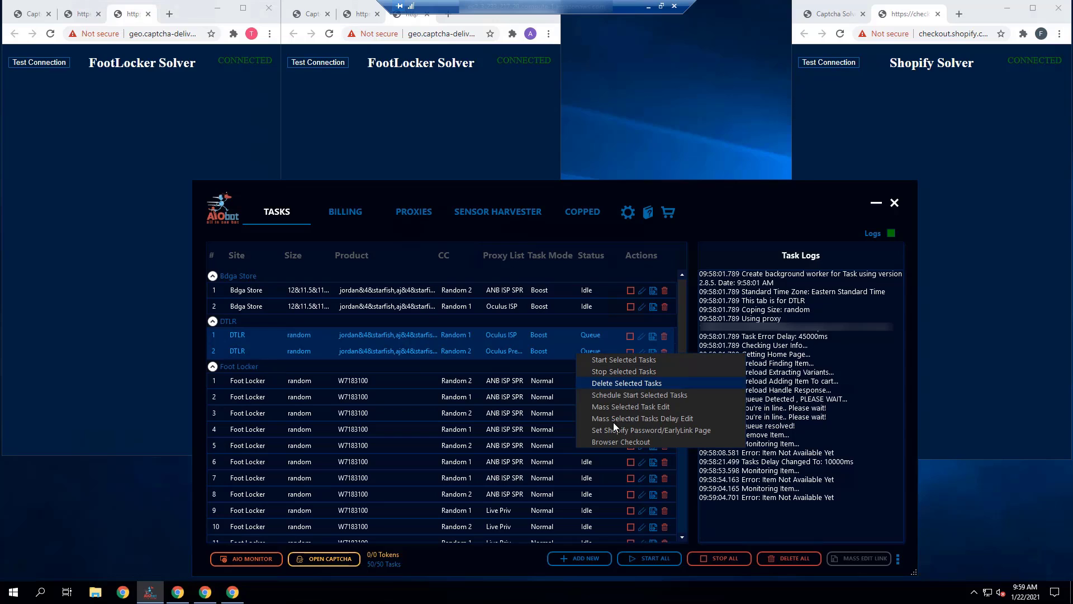
click(642, 418)
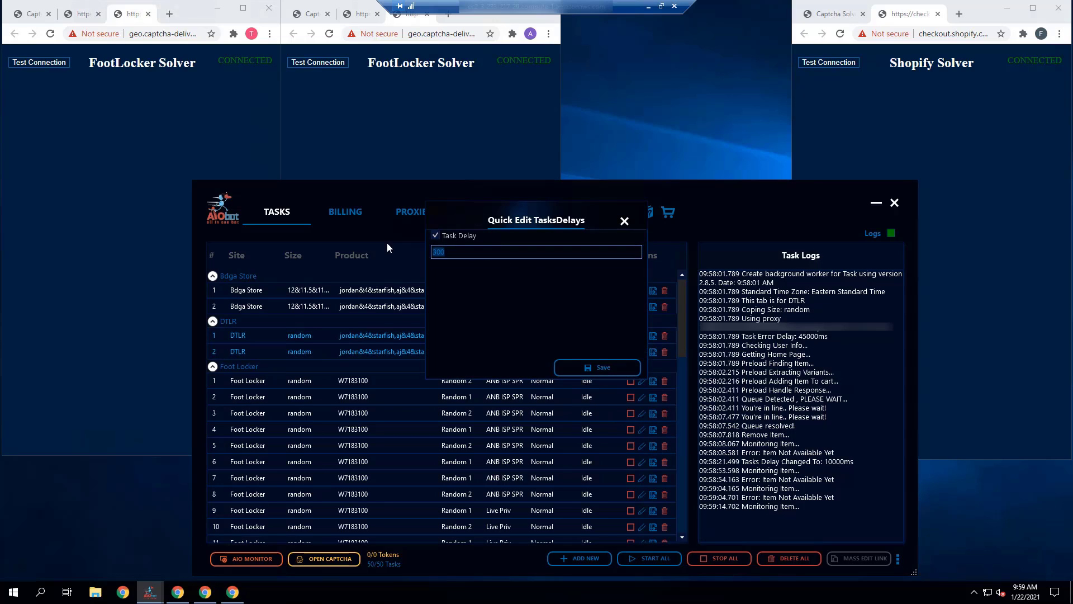
click(596, 367)
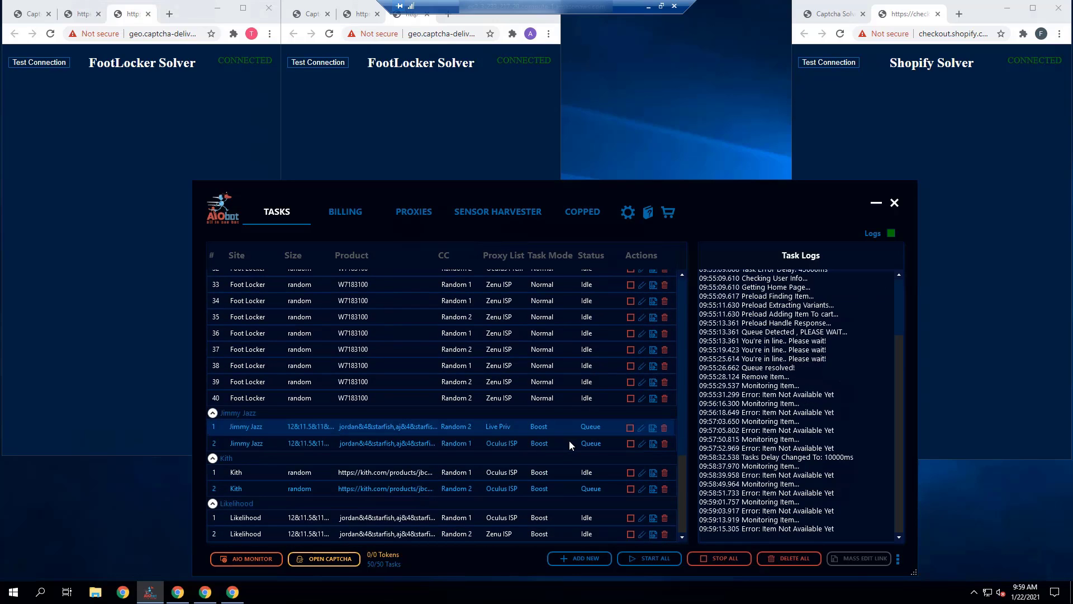
Step: Apply the 5000 ms delay to the Jimmy Jazz, Kith and Likelihood tasks
right_click(569, 443)
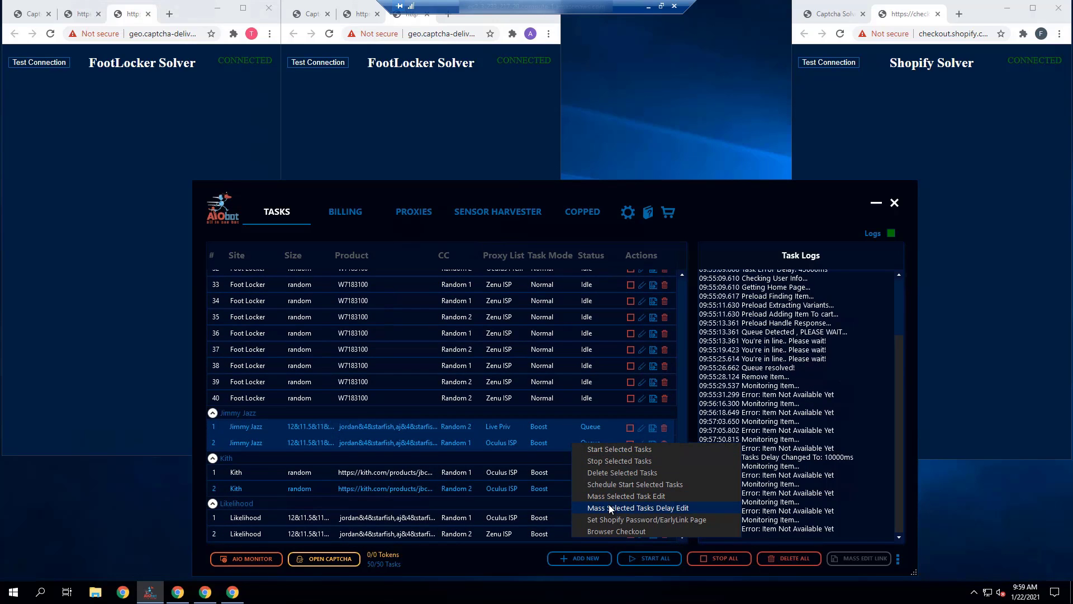
click(638, 508)
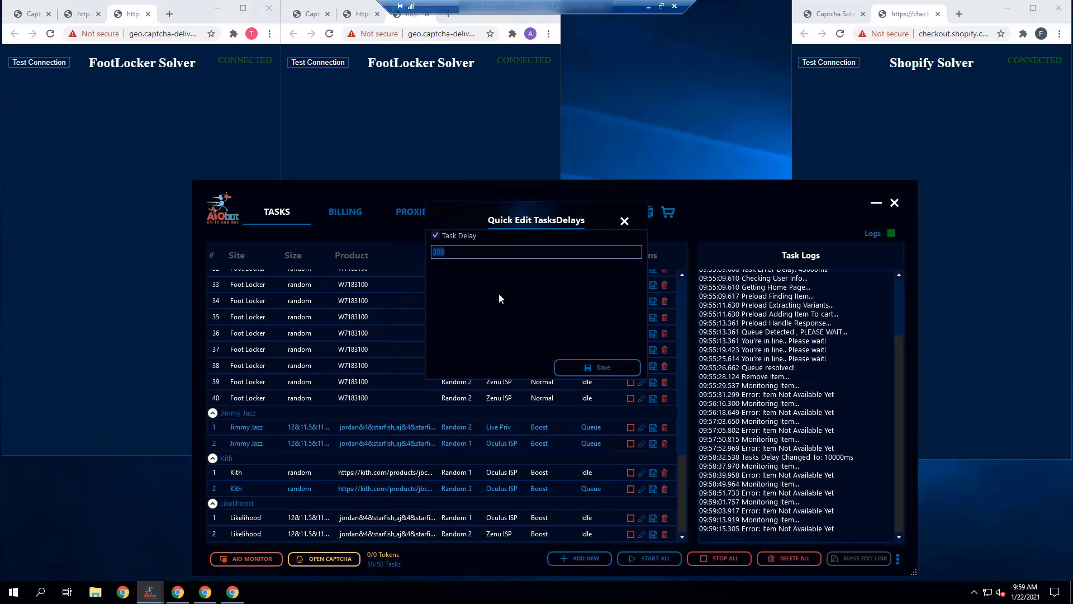
click(597, 366)
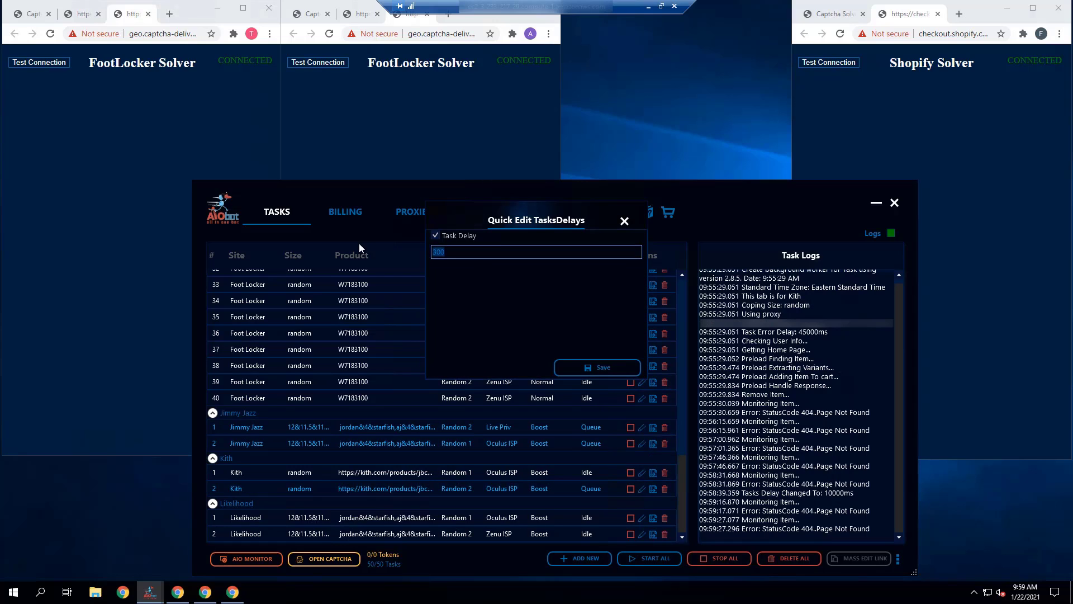
click(596, 367)
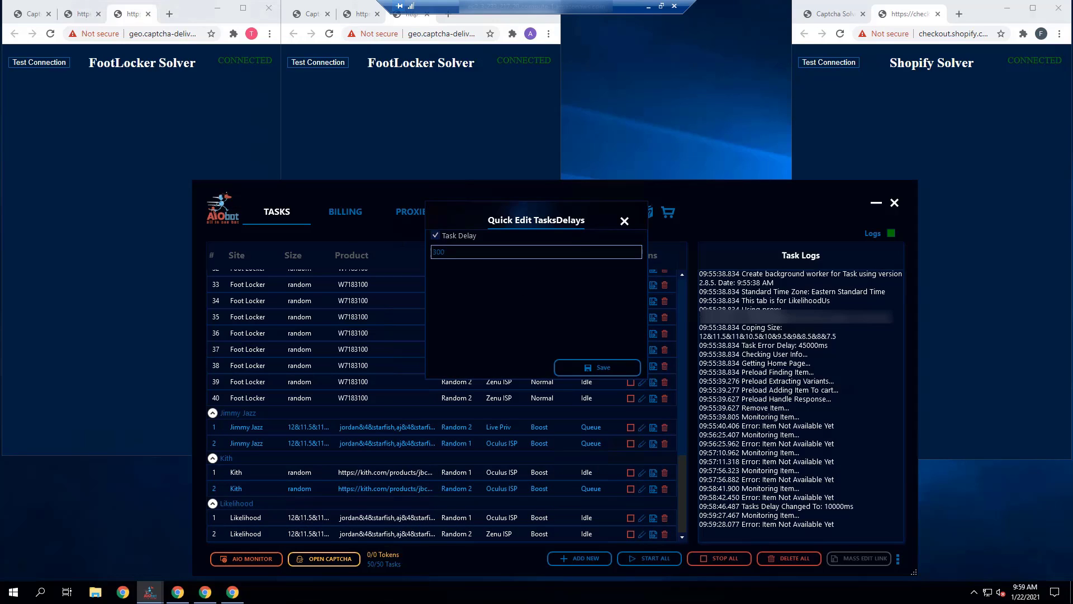
click(595, 366)
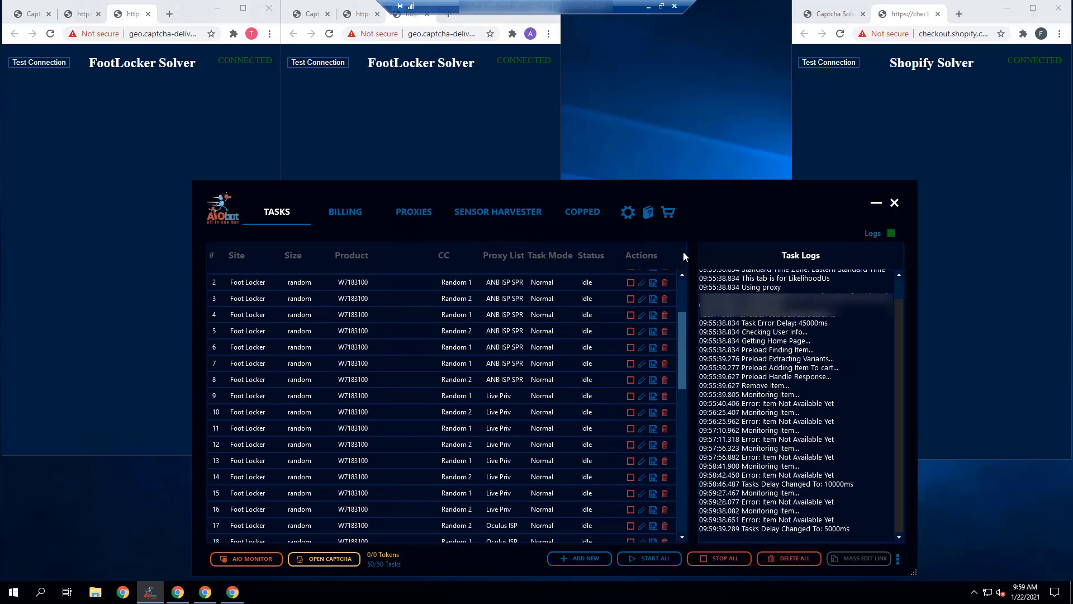
Step: Set the Bodega tasks' delay to 2500 ms via the bulk delay editor
right_click(581, 305)
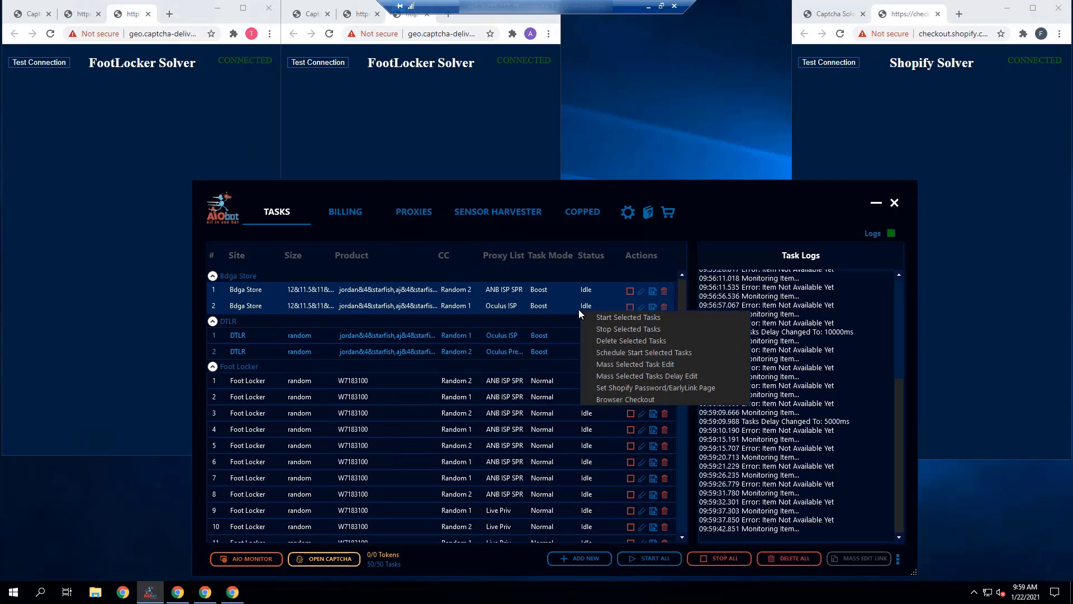
click(647, 376)
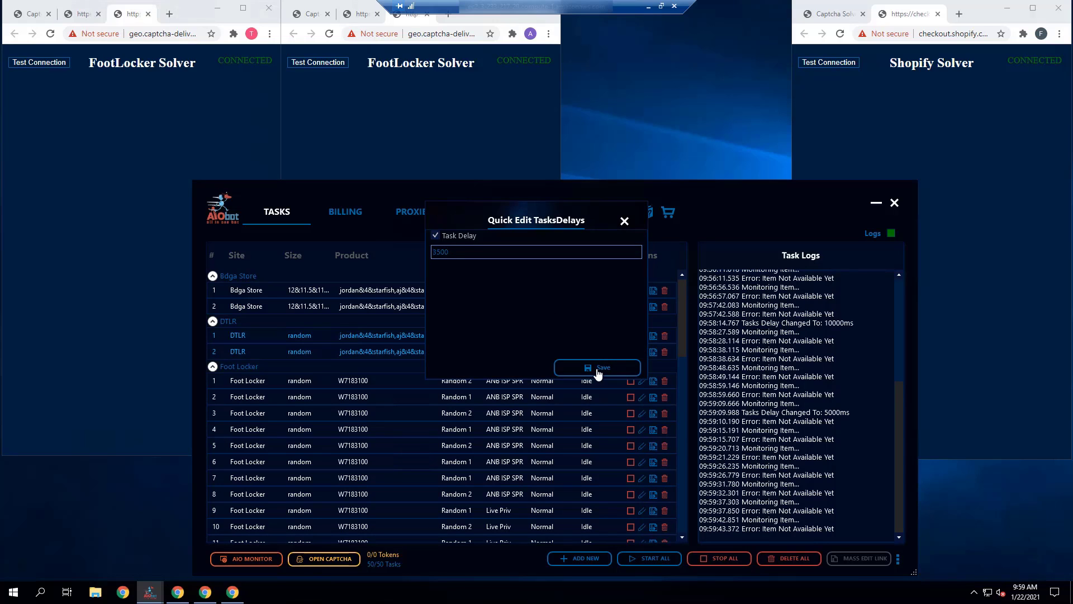
click(597, 368)
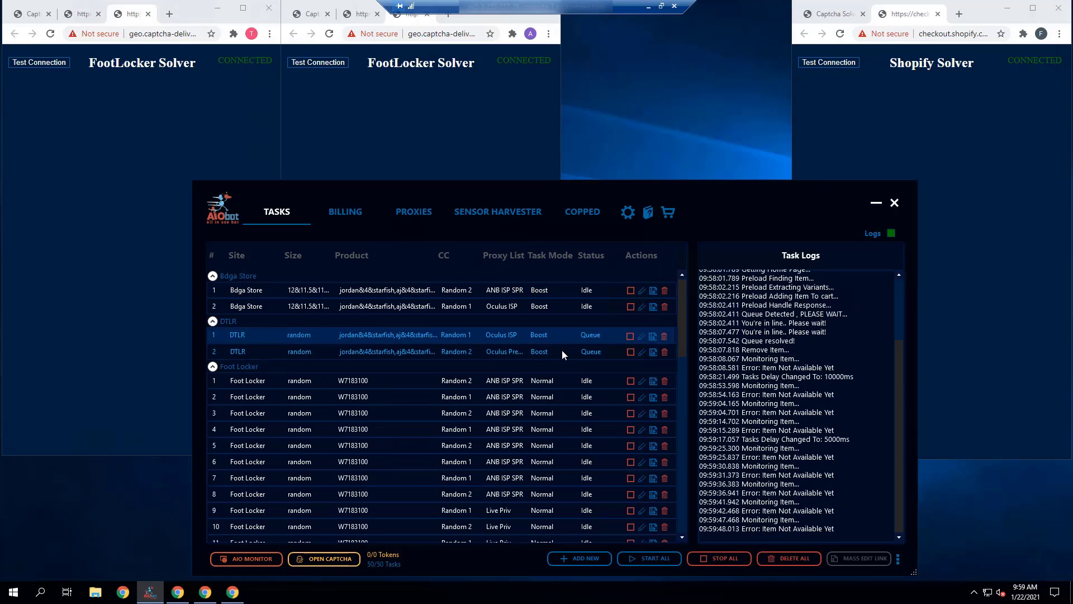
Step: Set the DTLR tasks' delay to 3454 ms and review the task list
right_click(561, 351)
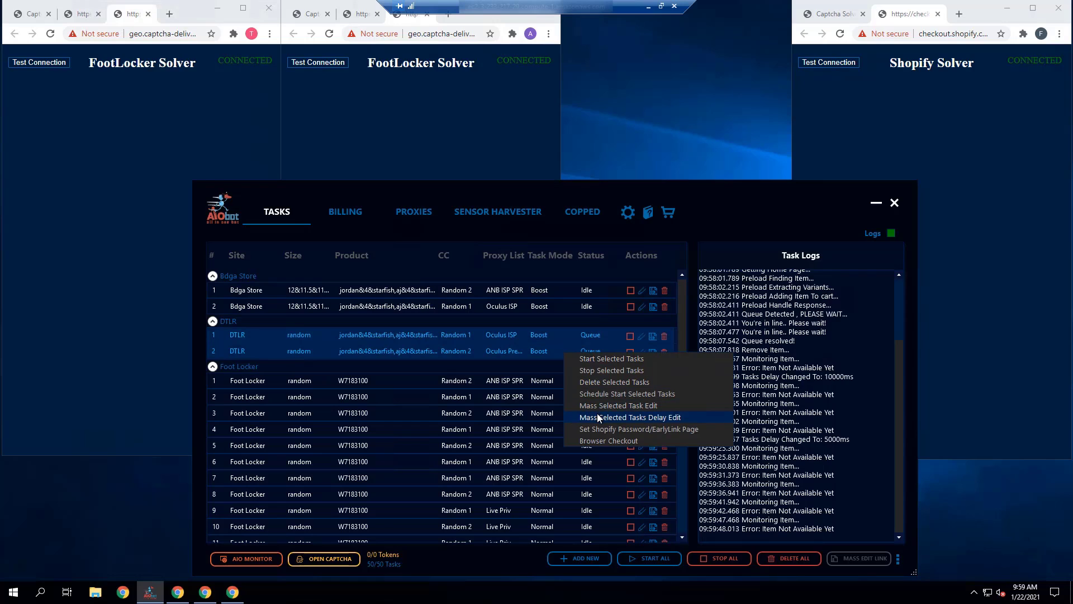
click(630, 417)
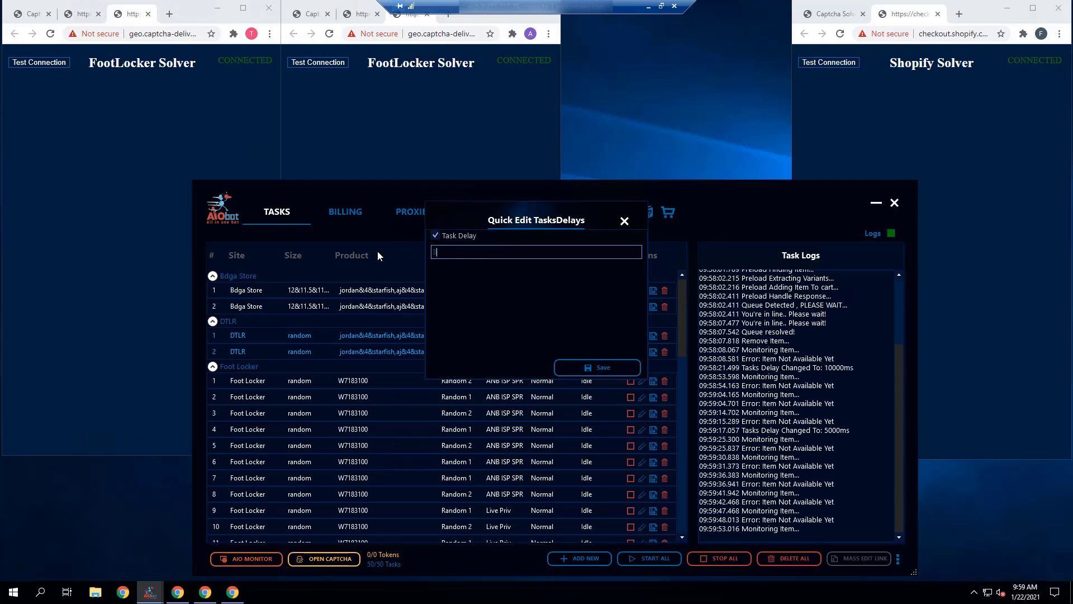
click(596, 366)
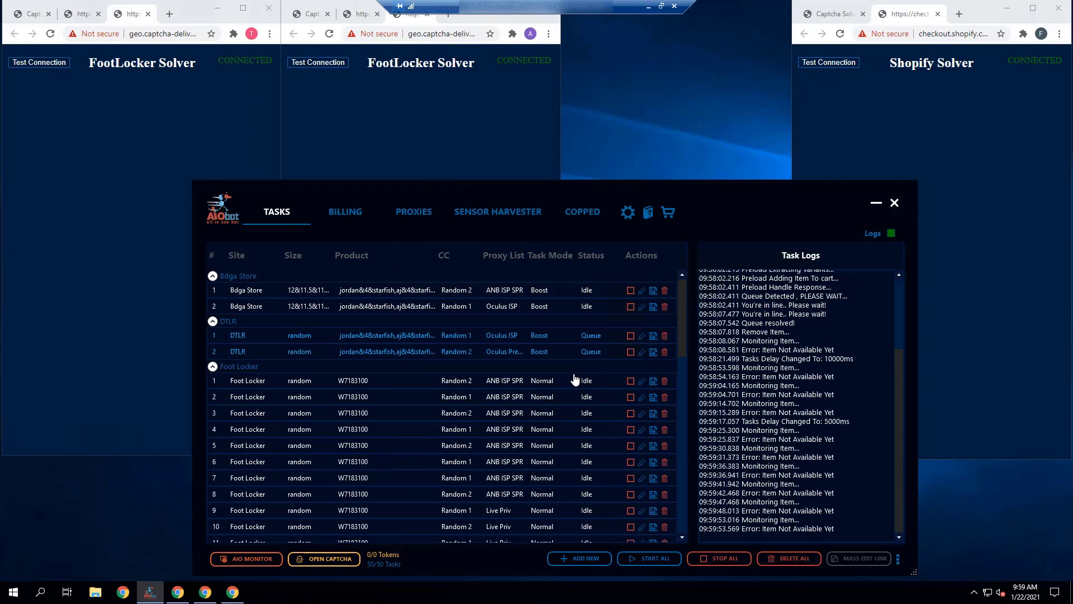
scroll(down, 3)
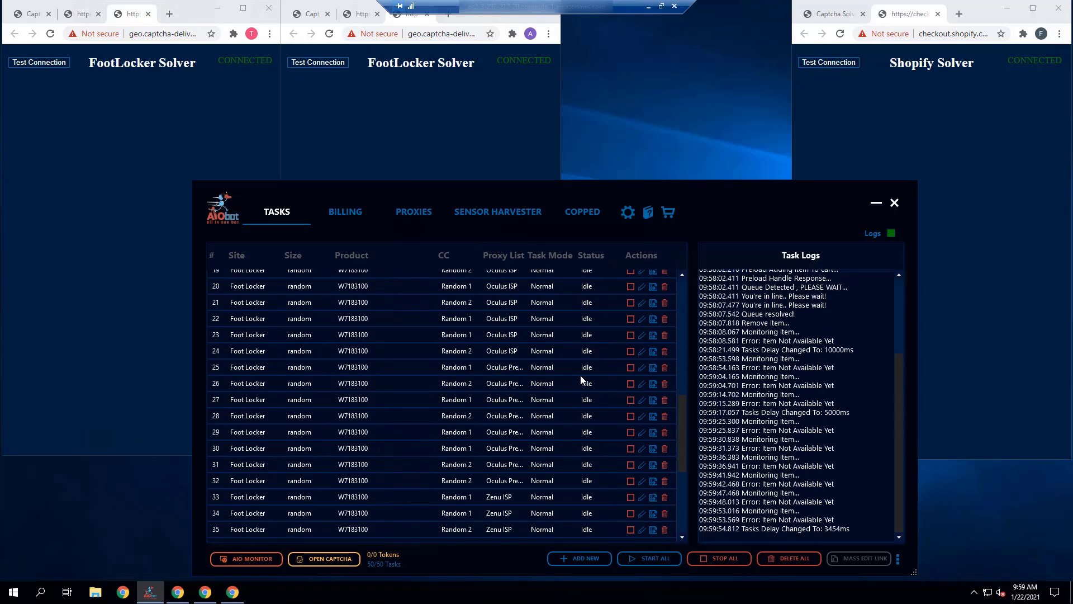
scroll(down, 3)
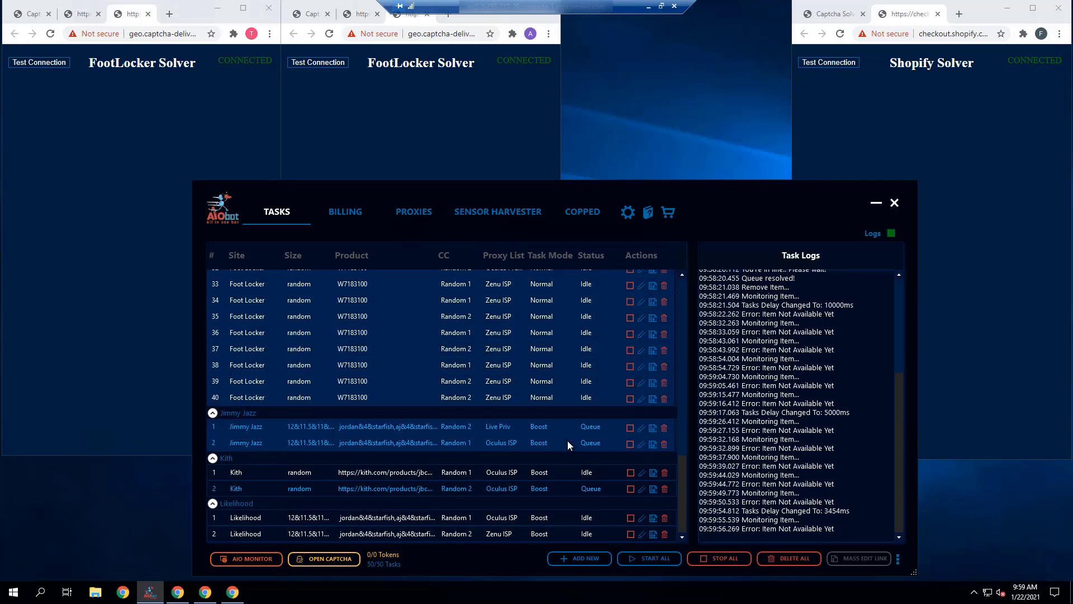